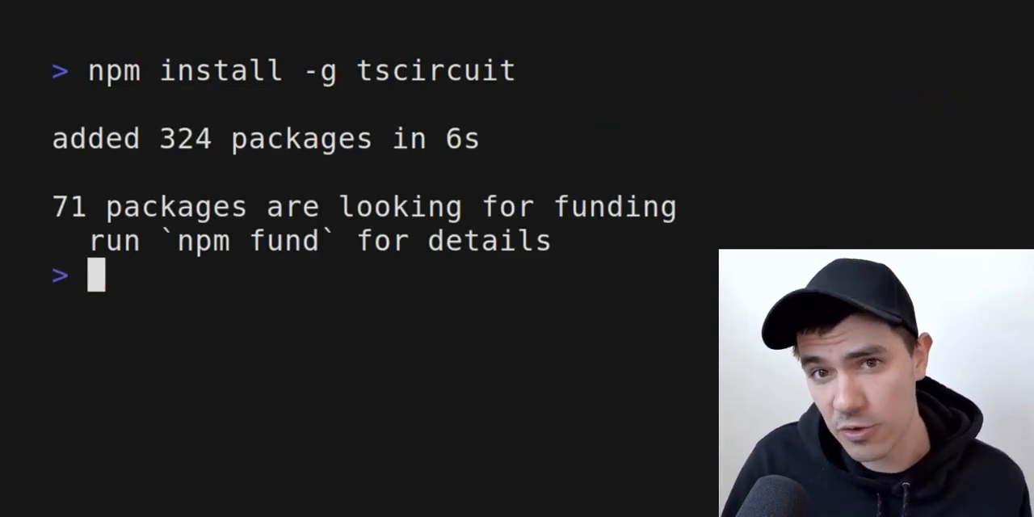
- Start typing the tsci add command inside the blinking-led-circuit project
{"action": "type", "text": "tsci add tscircuit/ba"}
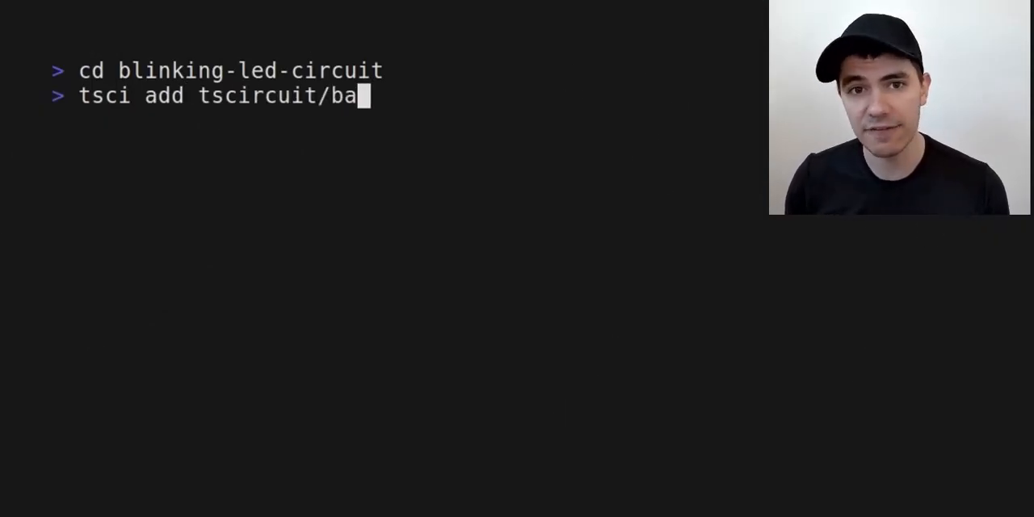
- Add the tscircuit/battery and tscircuit/a555timer packages with tsci add
{"action": "type", "text": "ttery tscircuit/a555"}
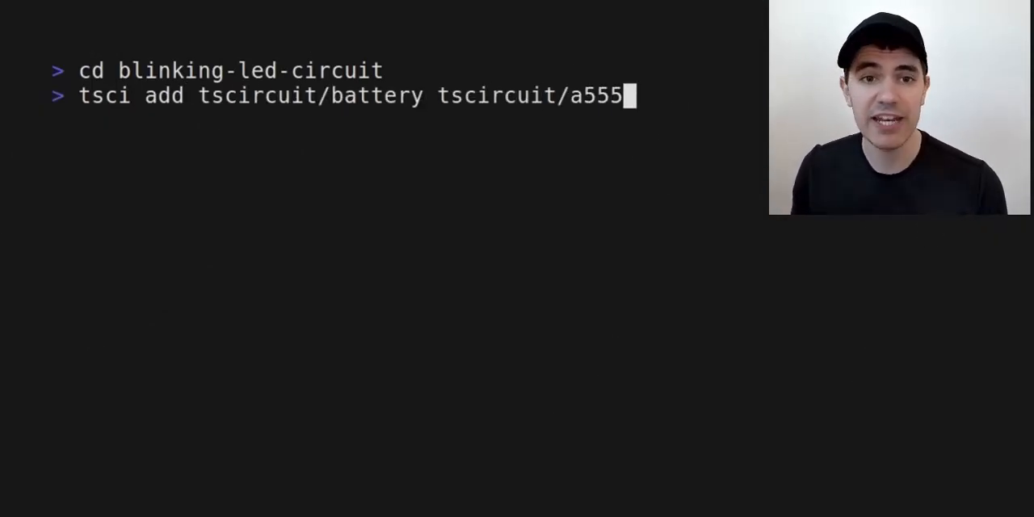
{"action": "type", "text": "timer"}
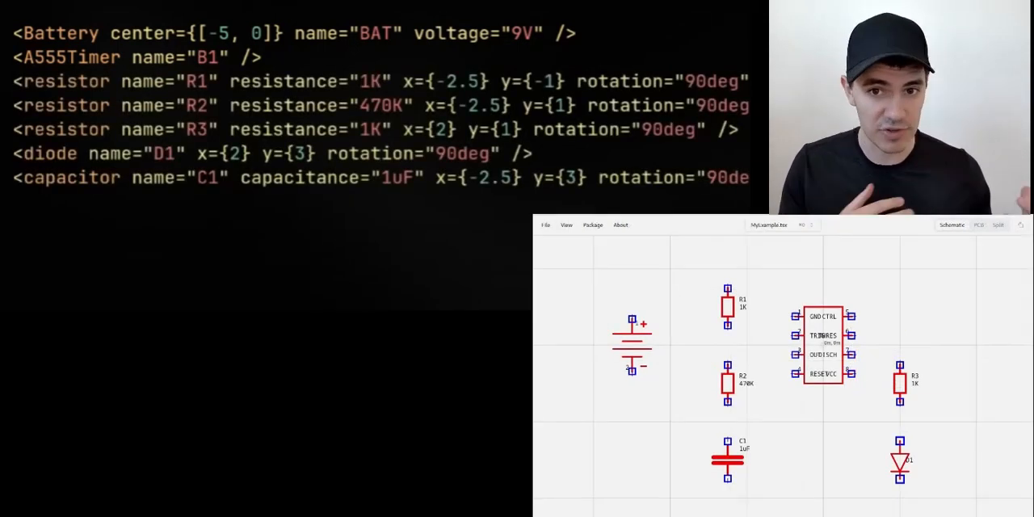
- Add a trace from the battery's plus terminal to R1's left pin
{"action": "type", "text": "<trace from=\".BAT > .plus\" to=\".R1 > .left\" />"}
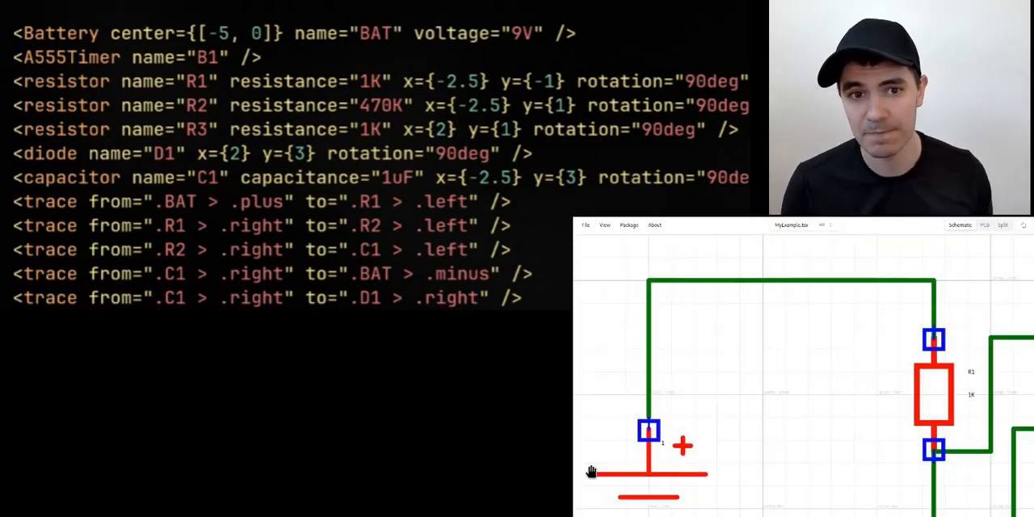
{"action": "mouse_move", "coordinate": [853, 384]}
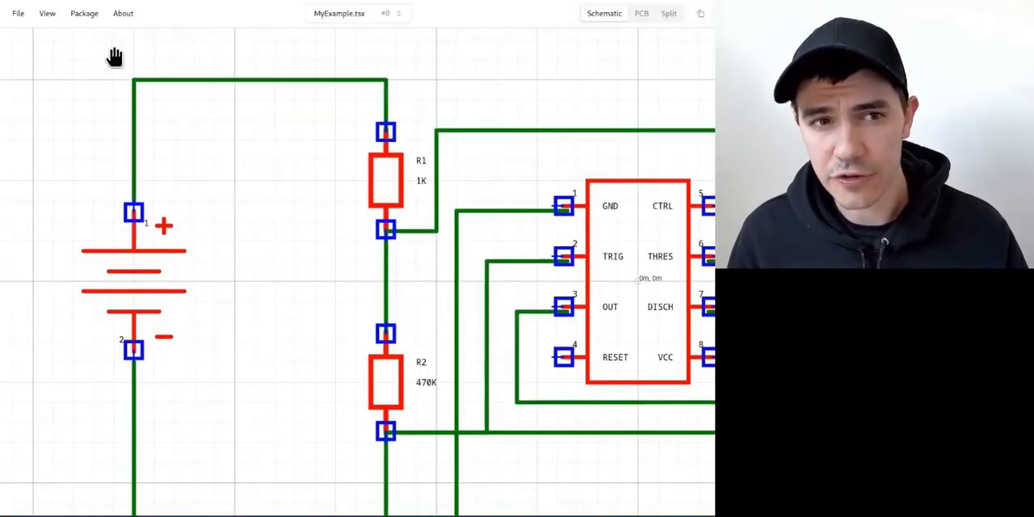
- Open the File menu to reach the export options
{"action": "left_click", "coordinate": [17, 13]}
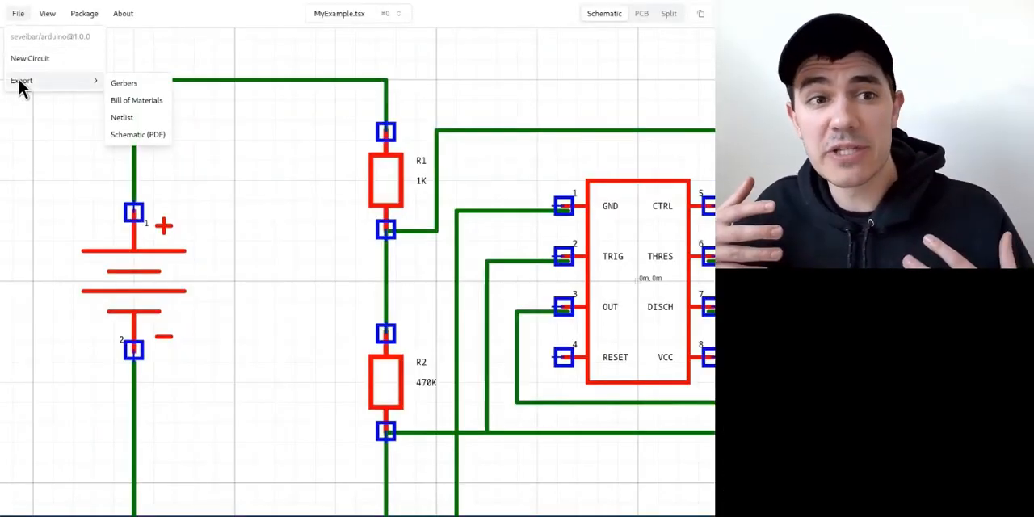